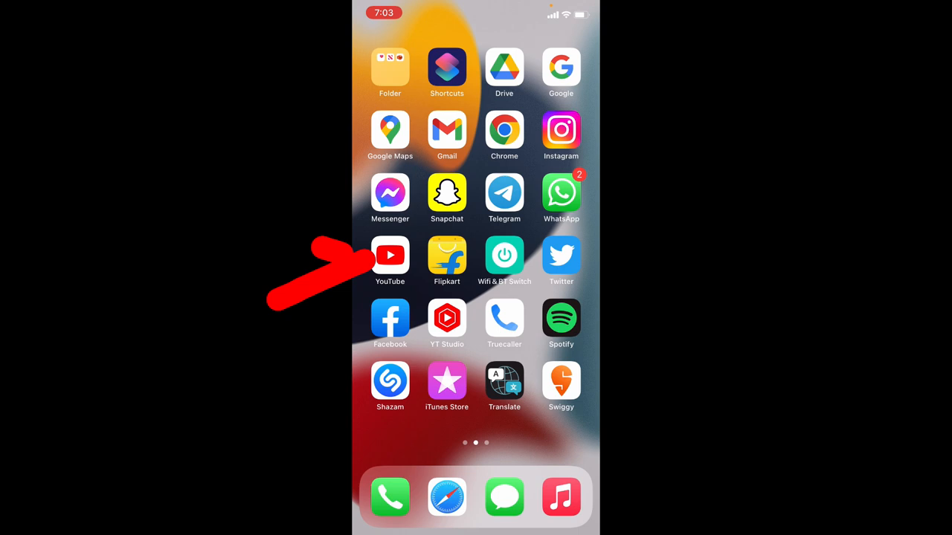
# Launch YouTube and bring up the account menu with its sign-in prompt.
pyautogui.click(390, 256)
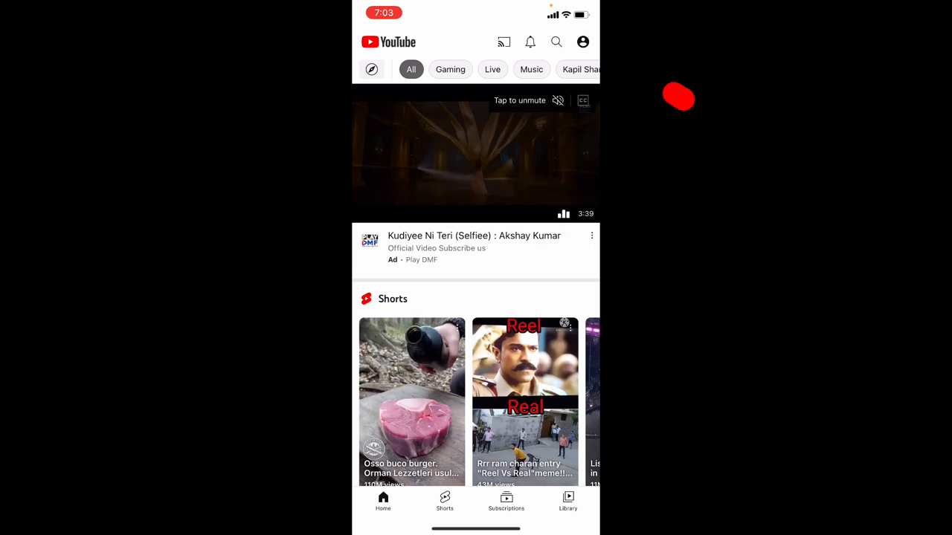
pyautogui.click(583, 42)
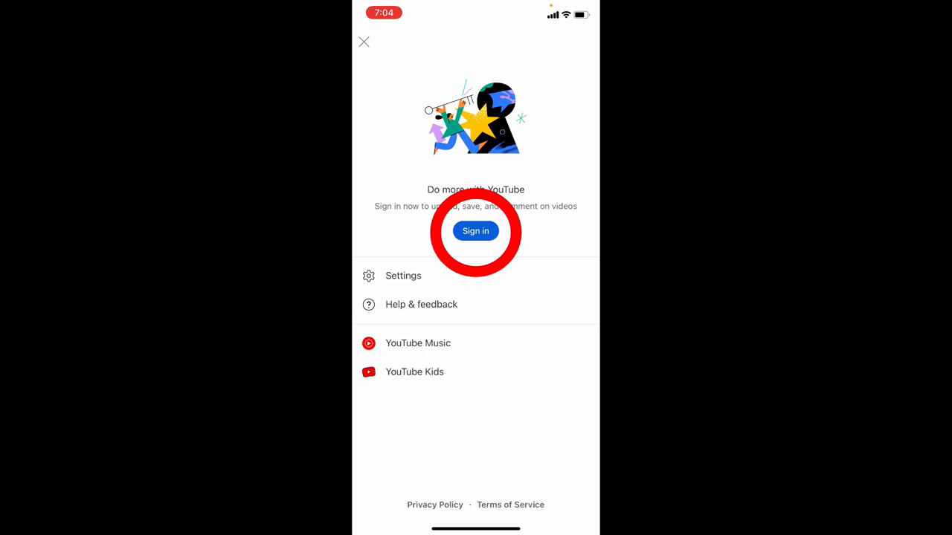
pyautogui.click(476, 231)
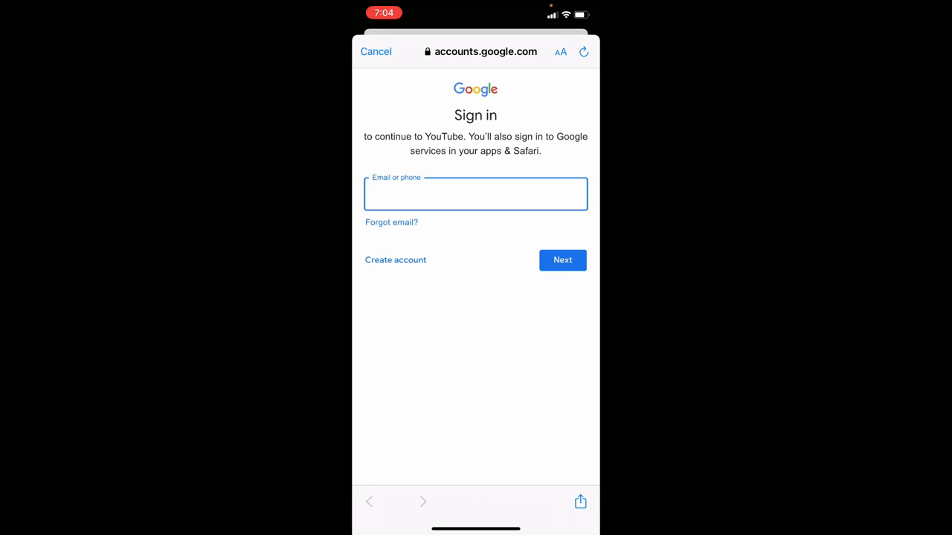
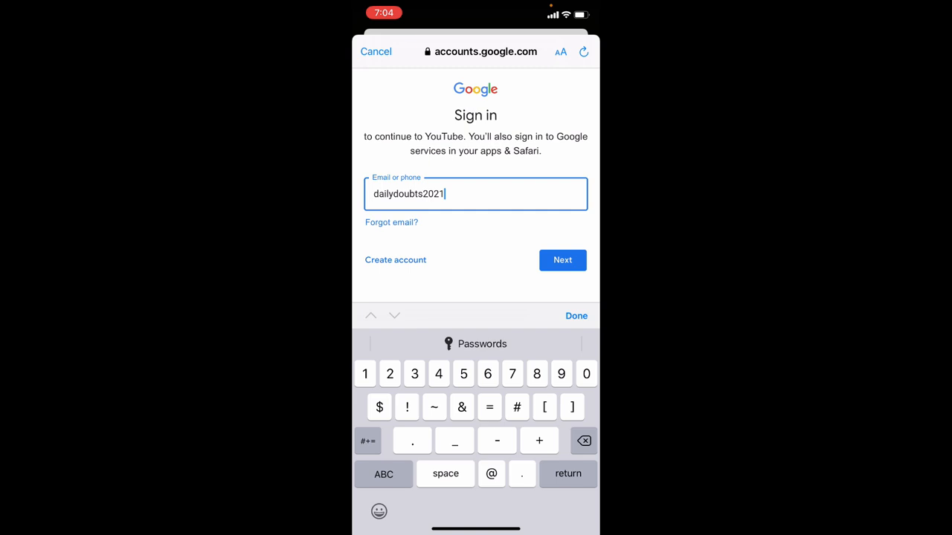
pyautogui.click(563, 260)
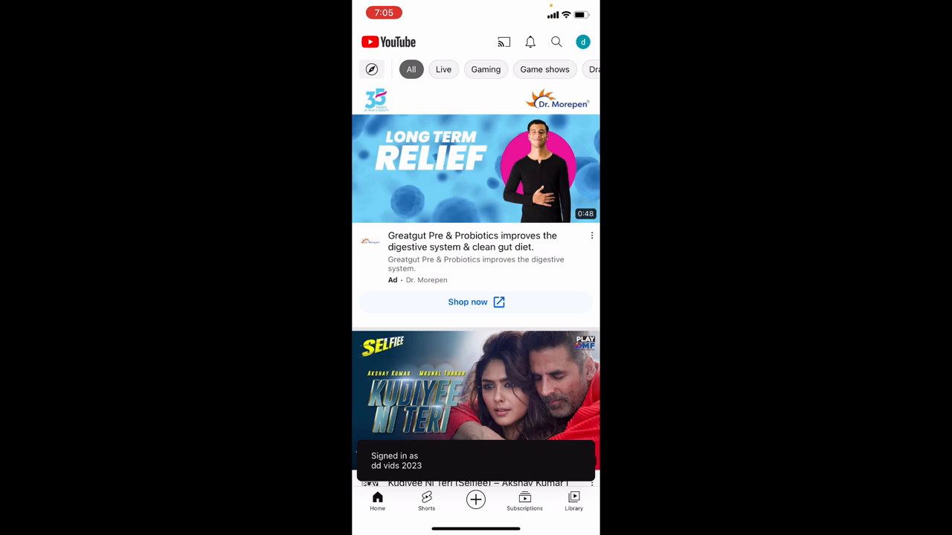
# Create the channel from Your channel, naming it and accepting the brand account terms.
pyautogui.click(583, 42)
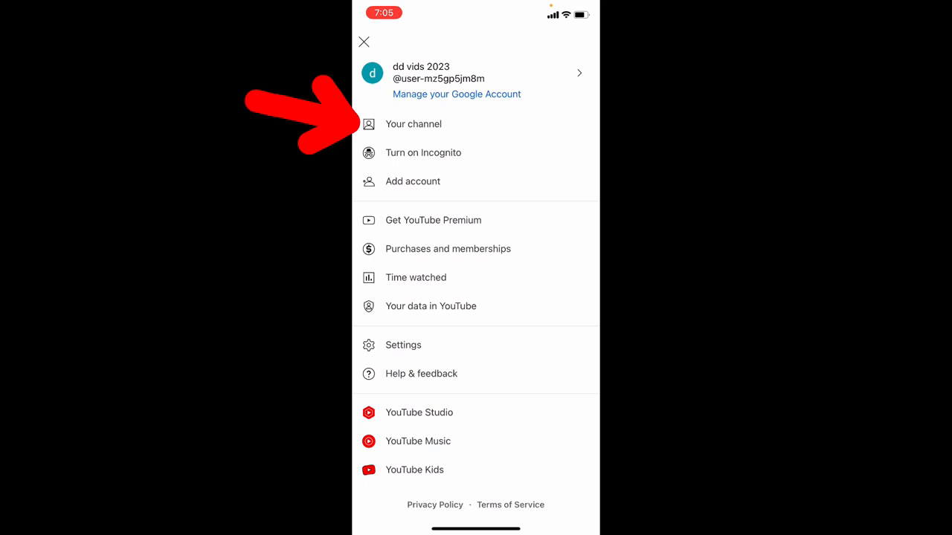
pyautogui.click(414, 124)
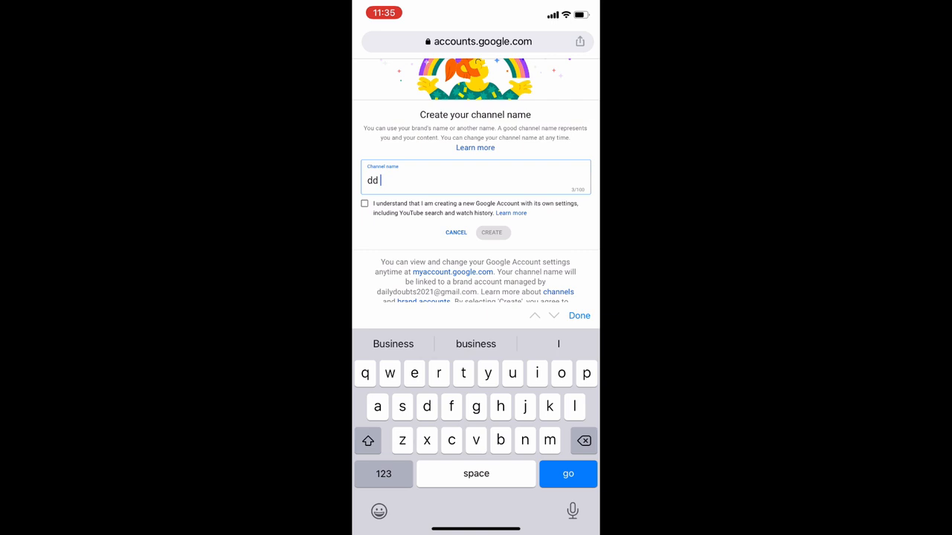
pyautogui.click(364, 204)
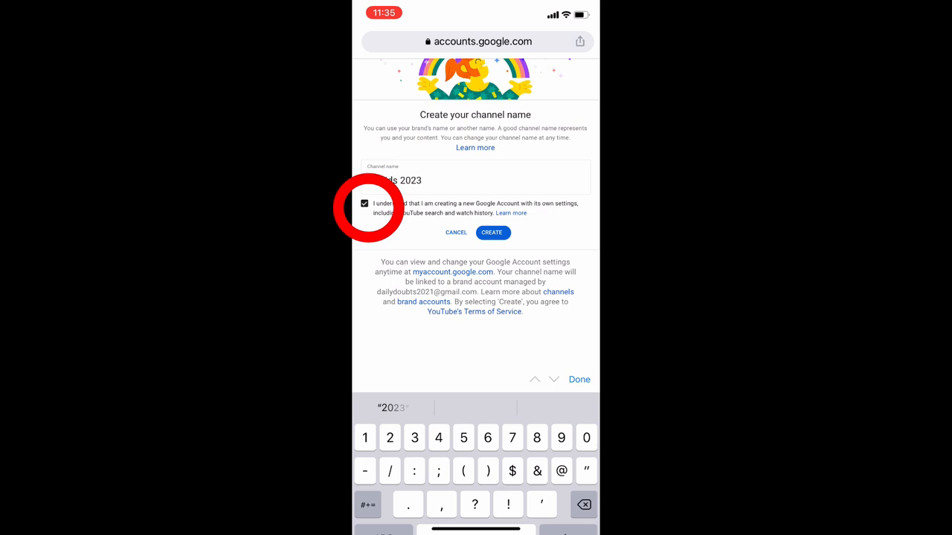
pyautogui.click(492, 232)
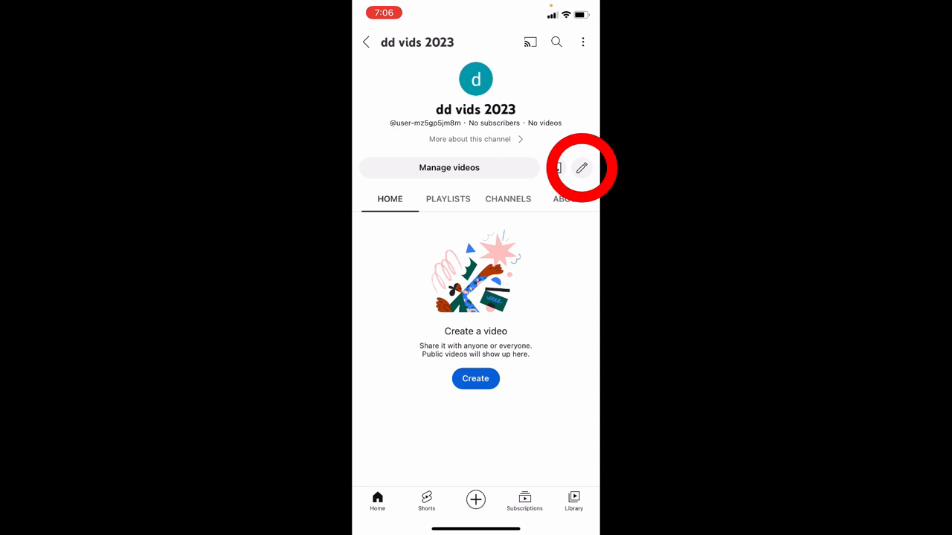
# Change the channel handle to 'eosnew' and save it.
pyautogui.click(582, 167)
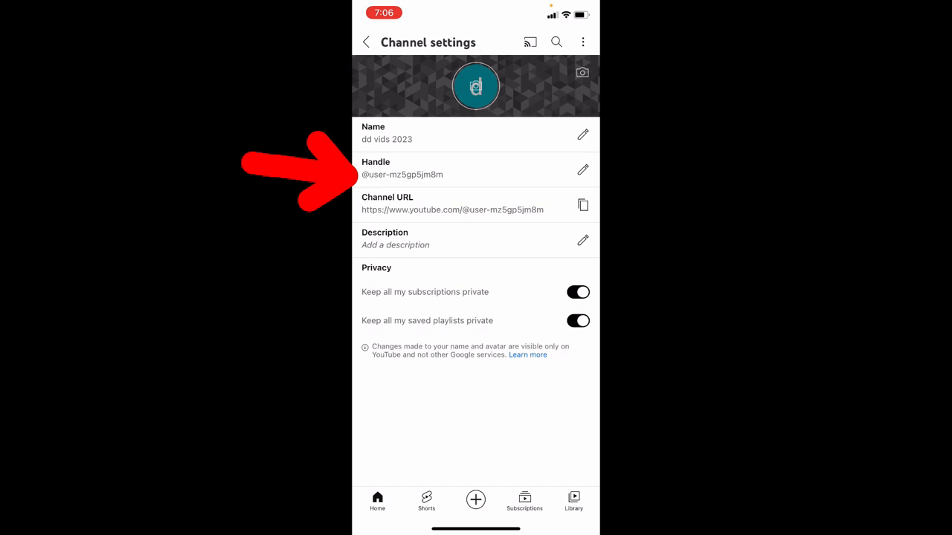
pyautogui.click(583, 169)
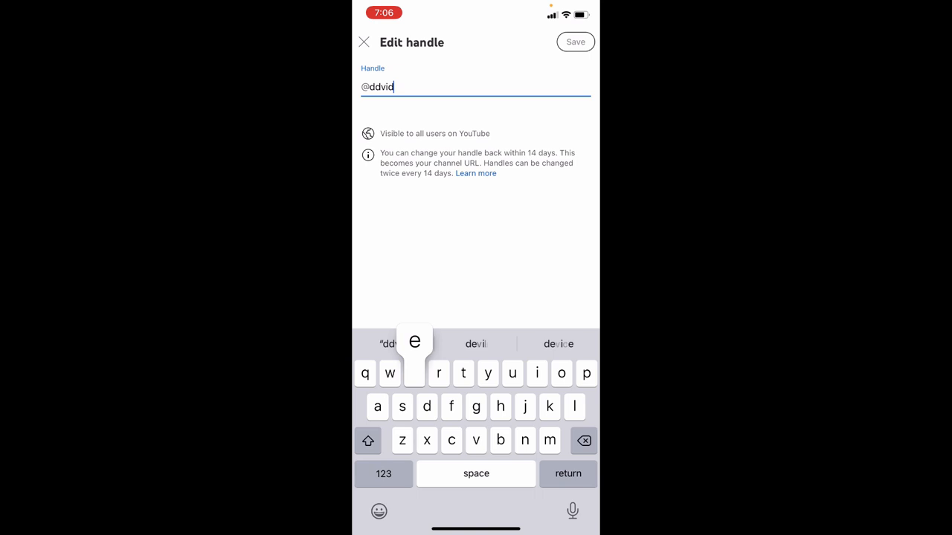
pyautogui.write('eosnew')
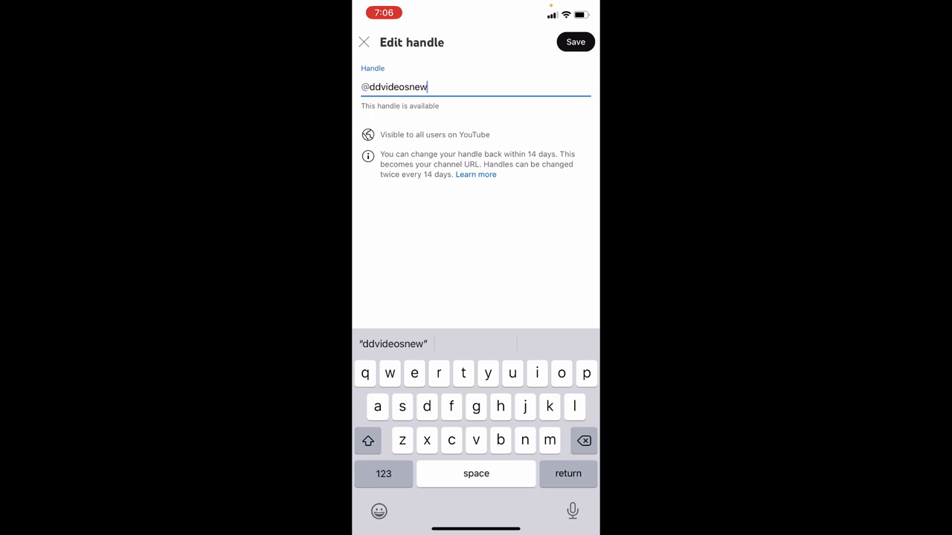
pyautogui.click(574, 42)
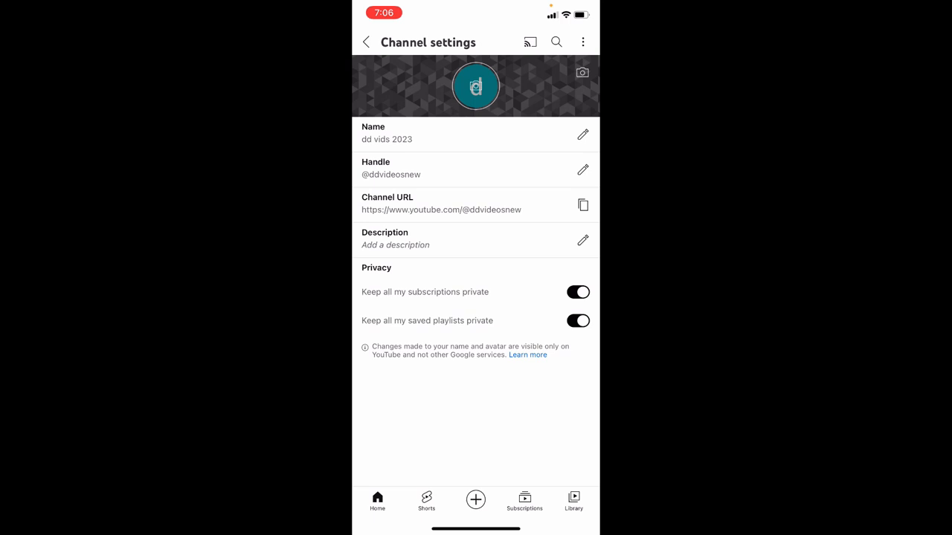
# Write the channel description 'We make iphone and ipad tutorials' and save it.
pyautogui.click(583, 239)
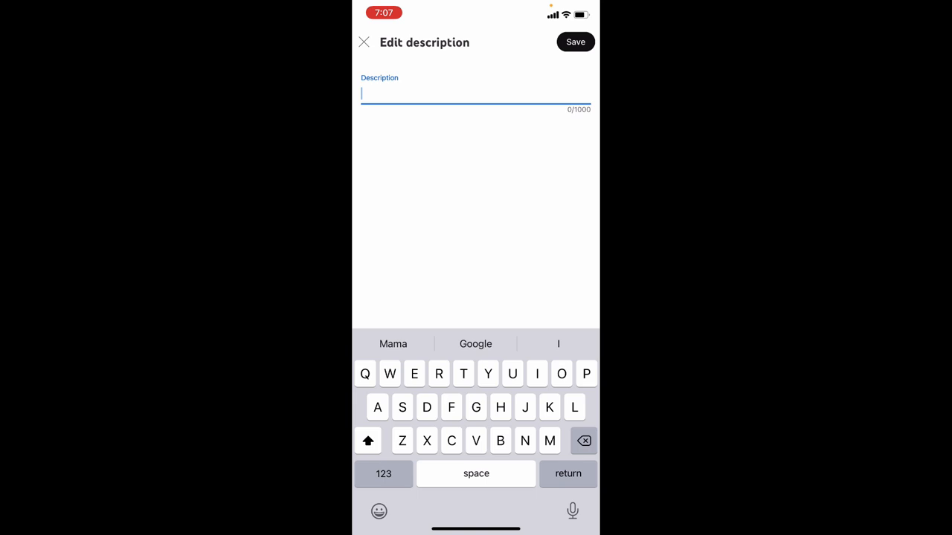
pyautogui.write('We make iphone and ipad tut')
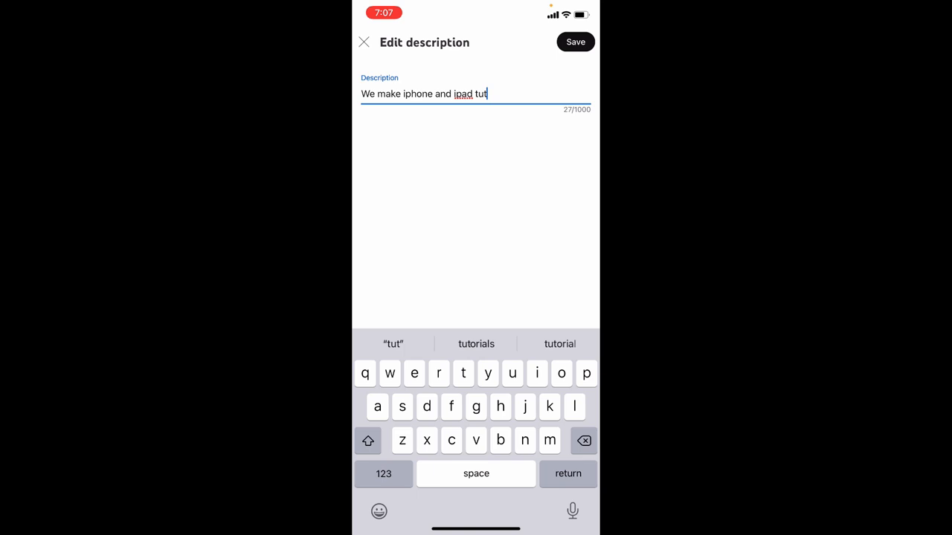
pyautogui.click(575, 42)
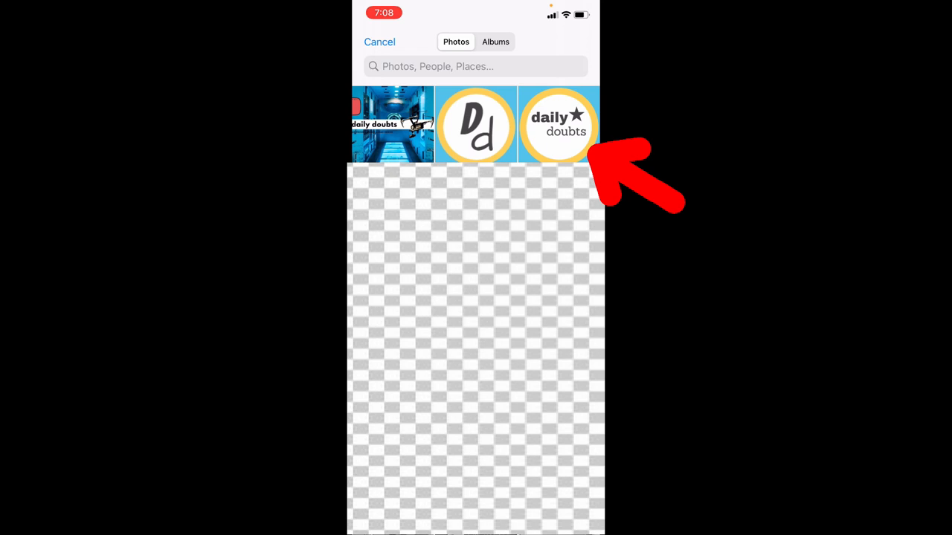
# Set the daily doubts logo as profile picture and a saved daily doubts photo as banner.
pyautogui.click(558, 123)
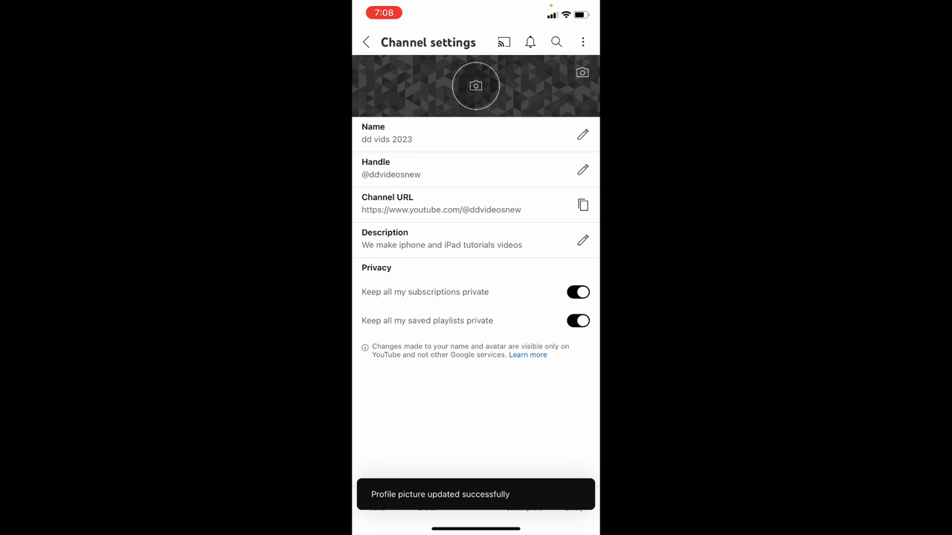
pyautogui.click(476, 85)
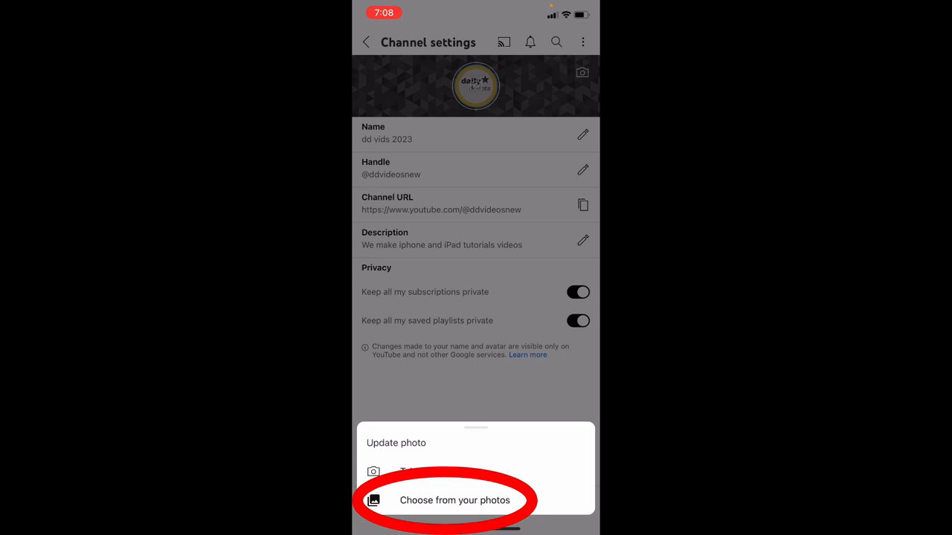
pyautogui.click(454, 500)
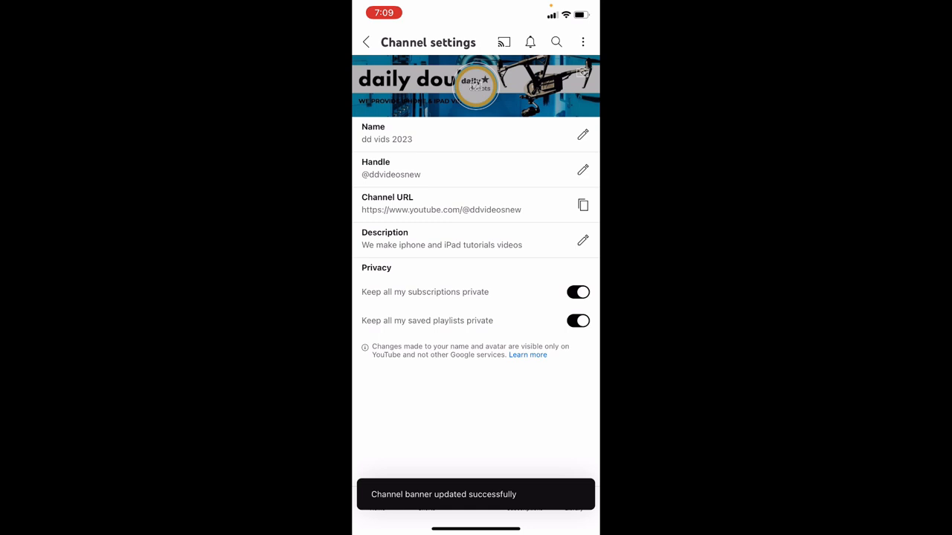
pyautogui.click(365, 41)
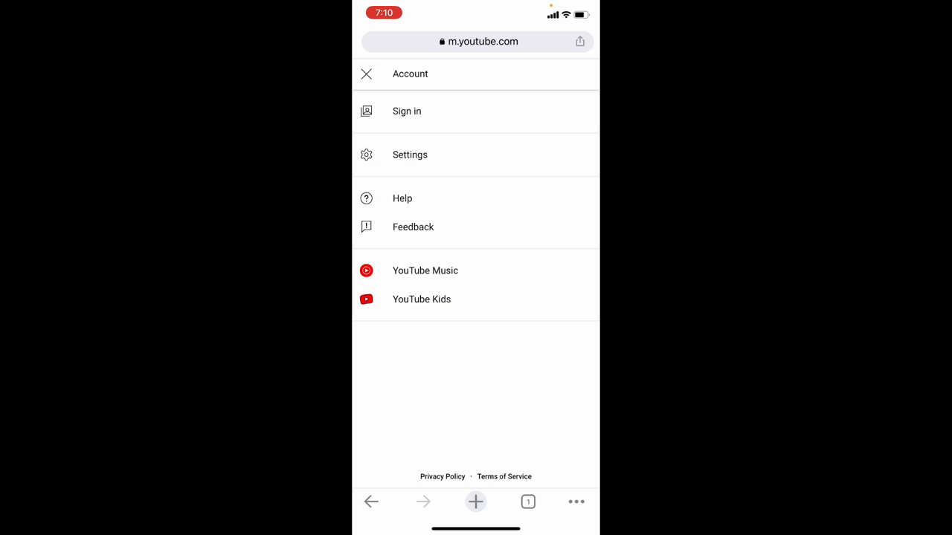
pyautogui.click(407, 111)
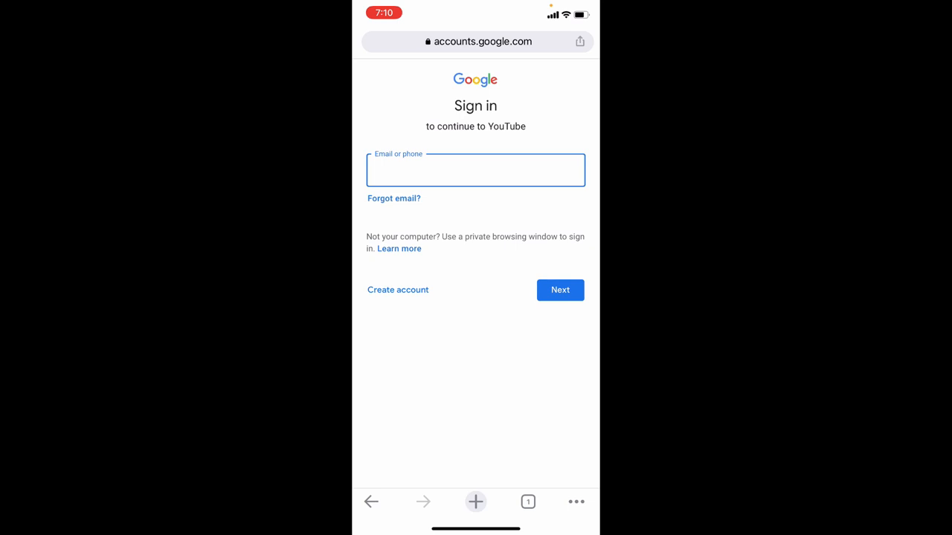
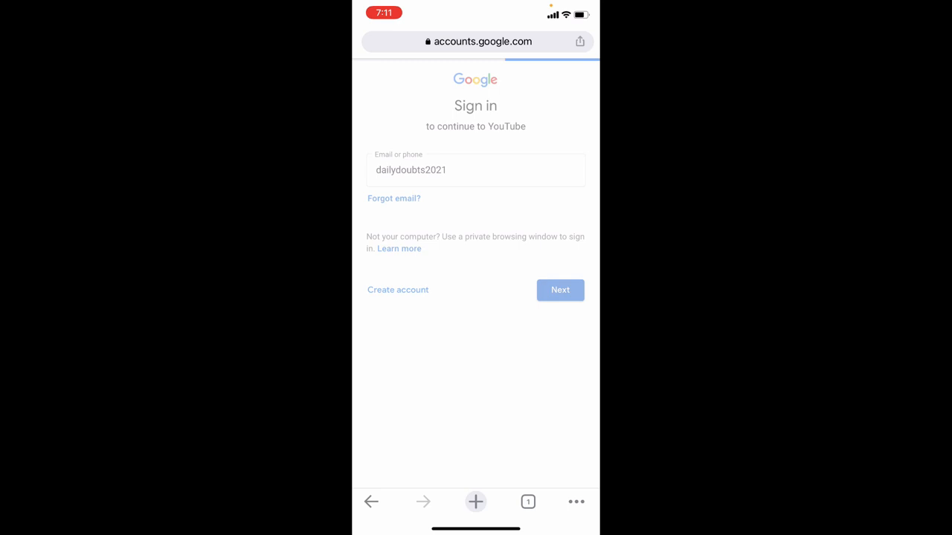
pyautogui.click(560, 290)
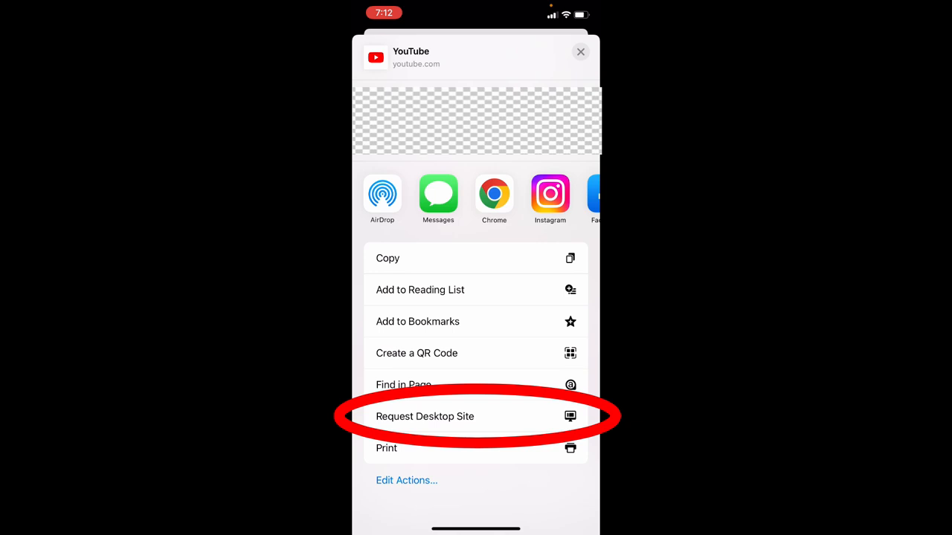
# Load YouTube's desktop site and go to YouTube Studio from the profile avatar.
pyautogui.click(424, 416)
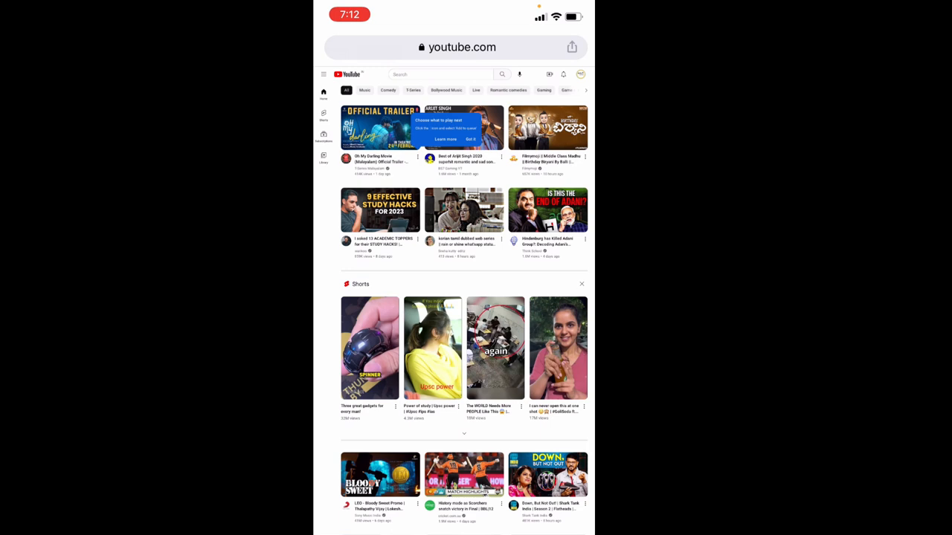
pyautogui.click(580, 74)
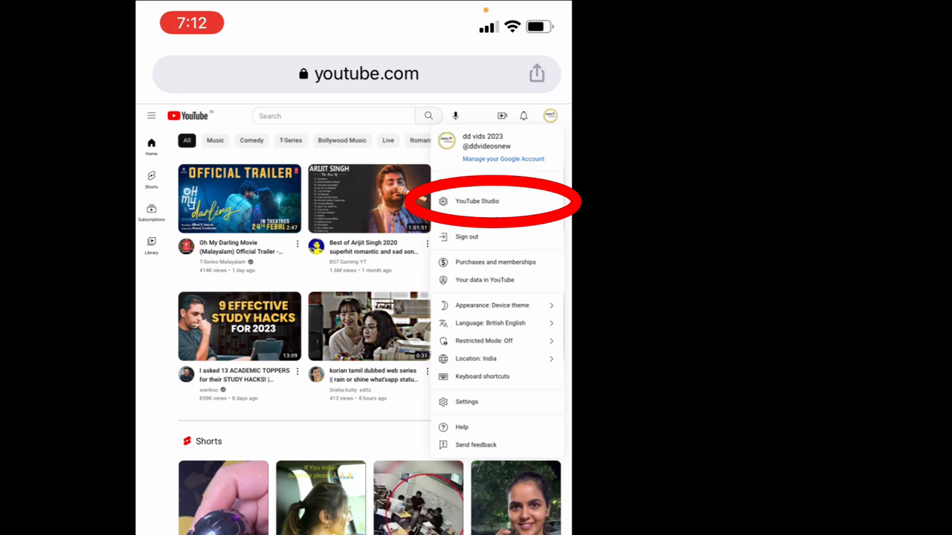
pyautogui.click(477, 200)
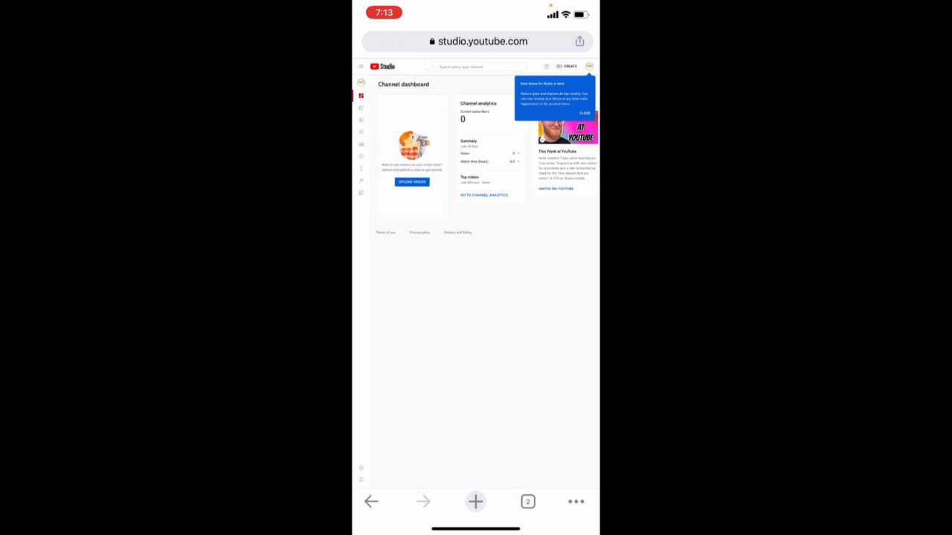
# Close the 'Dark theme for Studio is here' popup on the dashboard.
pyautogui.click(584, 113)
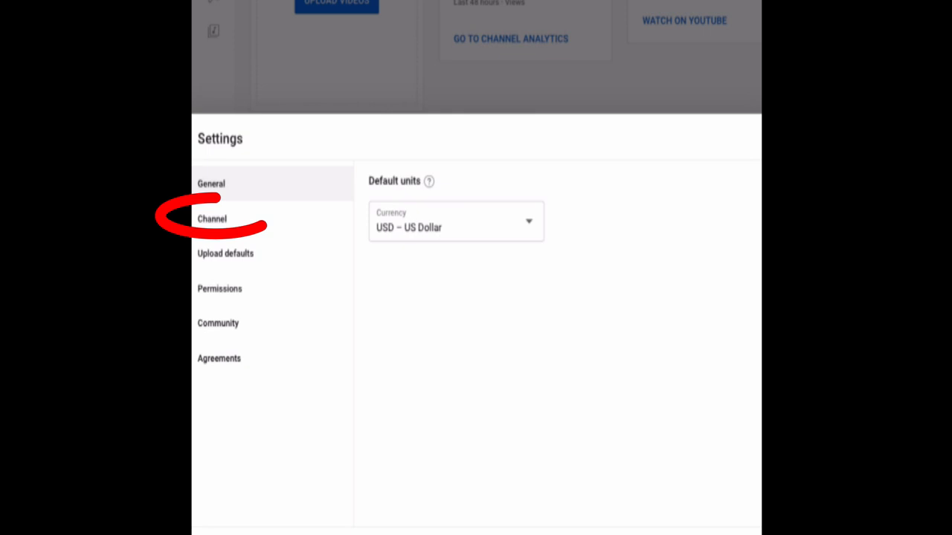
# Set country of residence to United Kingdom and begin typing keywords, starting with 'Iphon'.
pyautogui.click(212, 218)
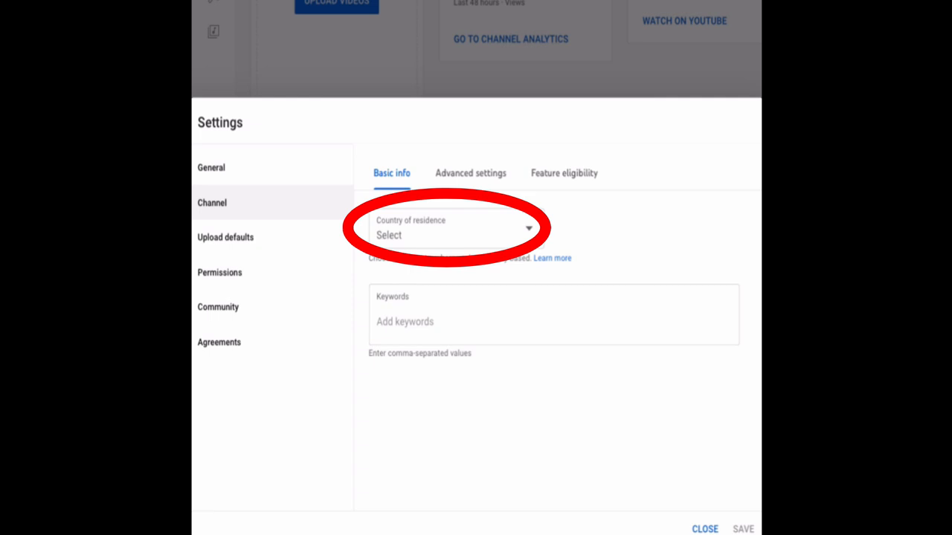
pyautogui.click(453, 235)
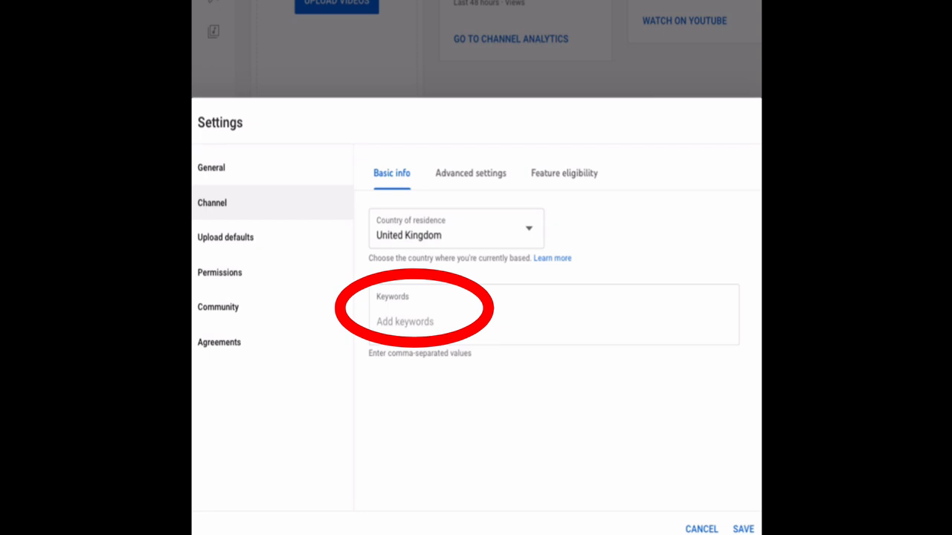
pyautogui.click(420, 322)
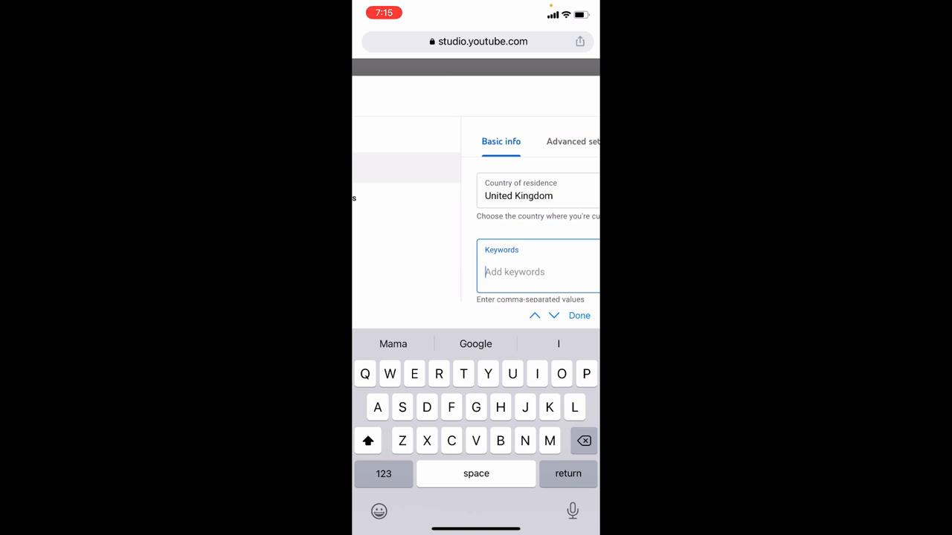
pyautogui.write('Iphone11, Iphone and ipad videos')
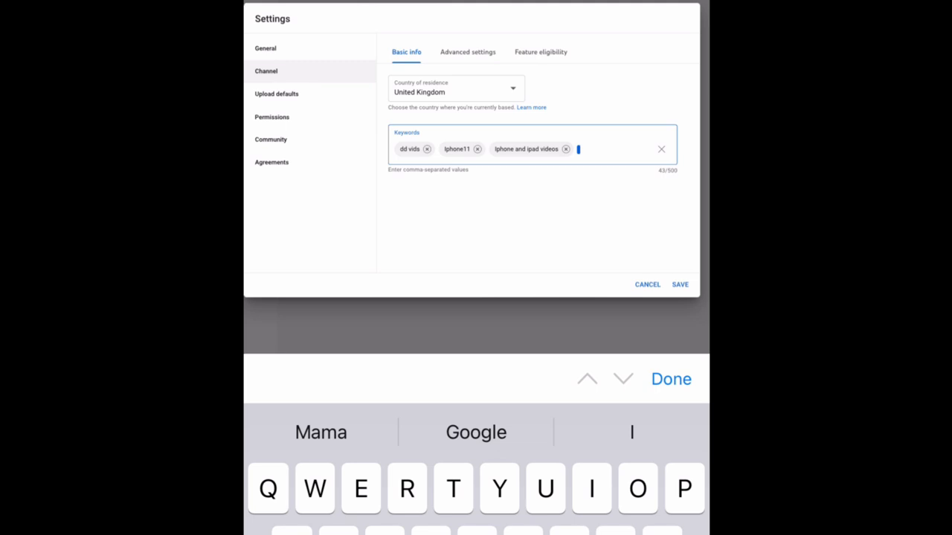
# Set the channel to 'No, not Made for Kids' in Advanced settings.
pyautogui.click(467, 51)
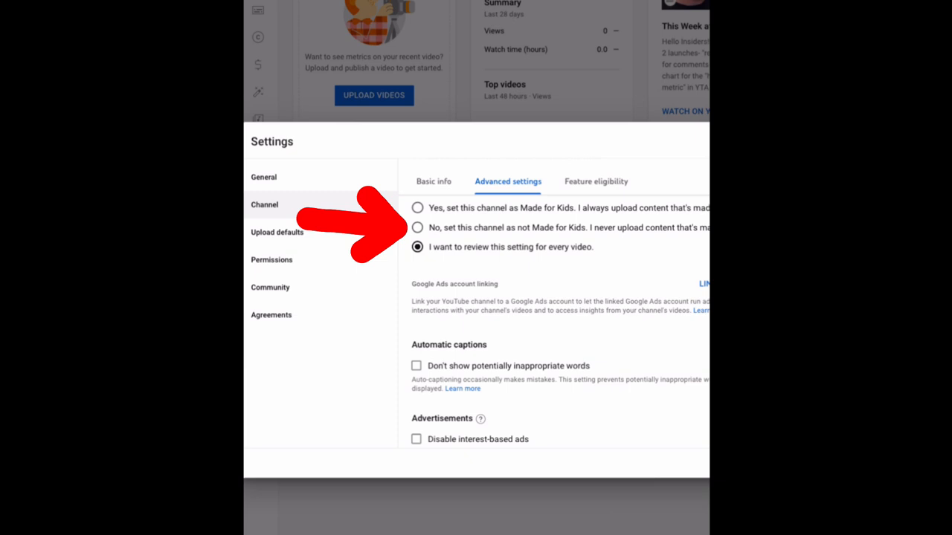
pyautogui.click(416, 228)
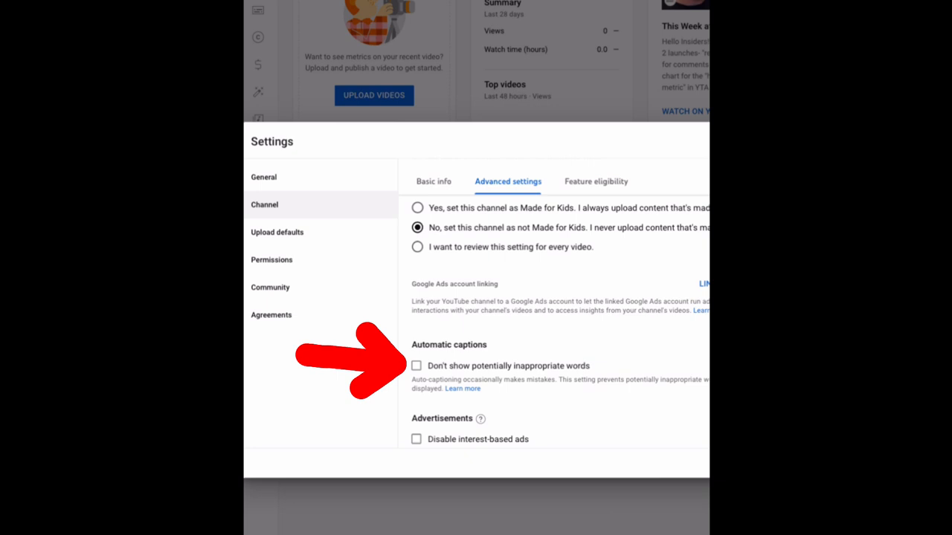
pyautogui.scroll(-3)
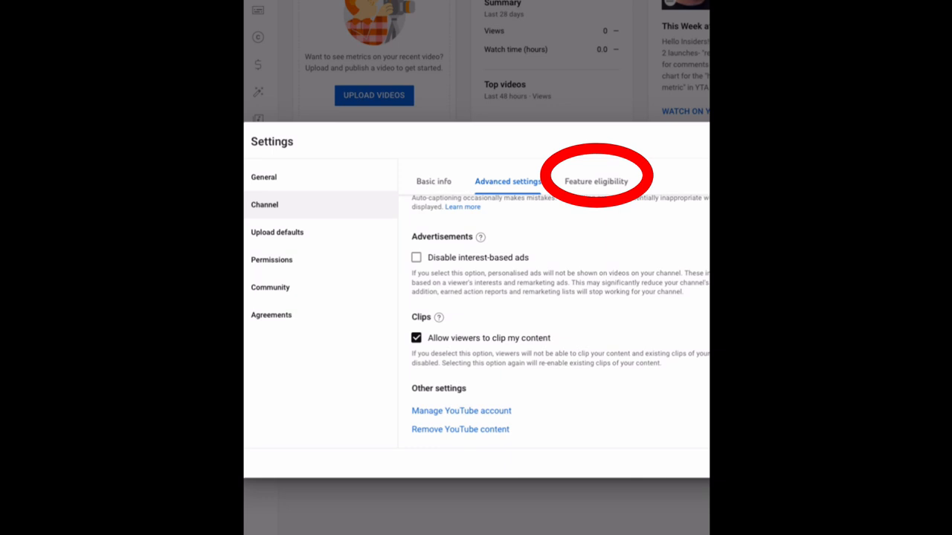
# Review intermediate and advanced feature requirements, starting phone number verification.
pyautogui.click(596, 182)
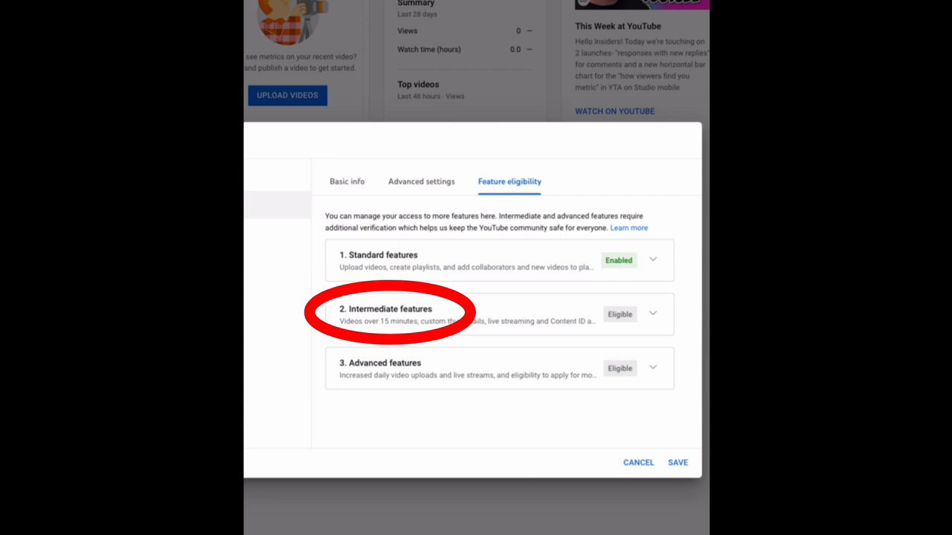
pyautogui.click(653, 314)
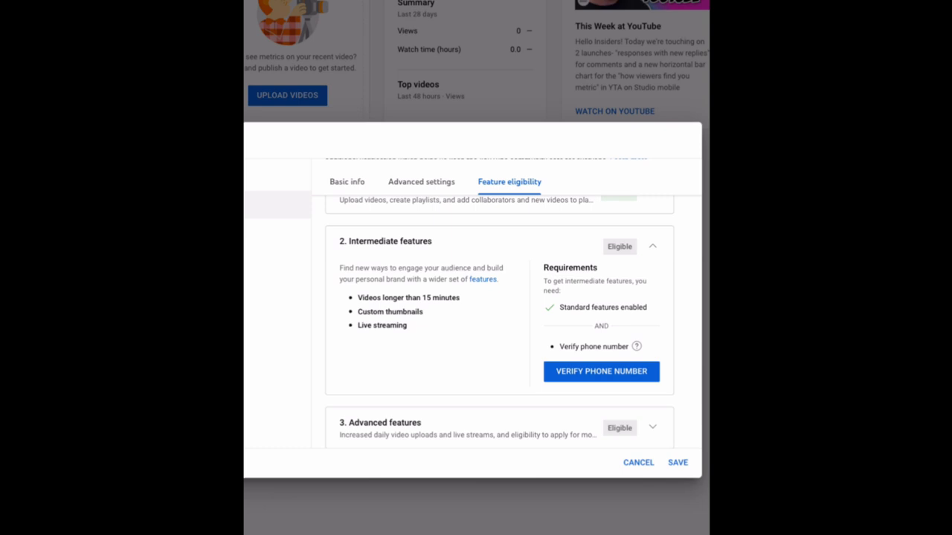
pyautogui.click(600, 372)
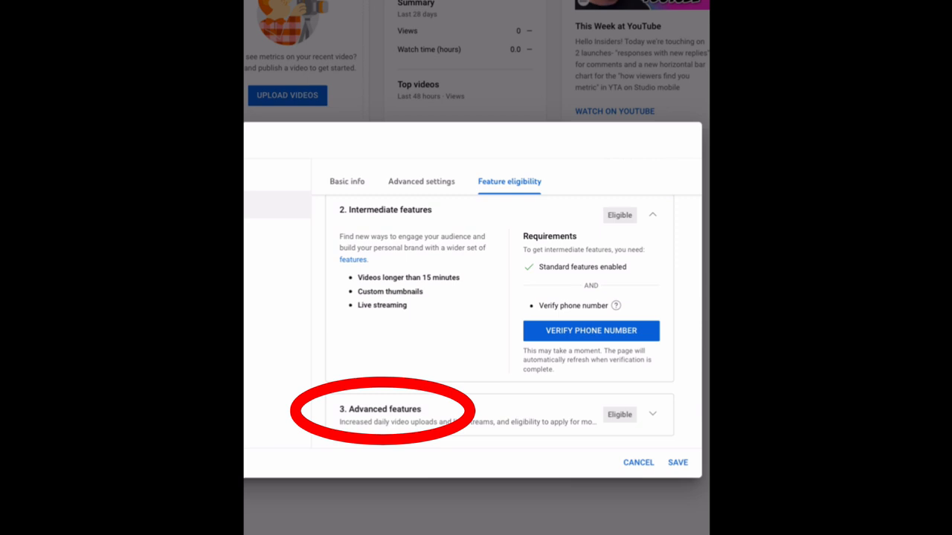
pyautogui.click(652, 414)
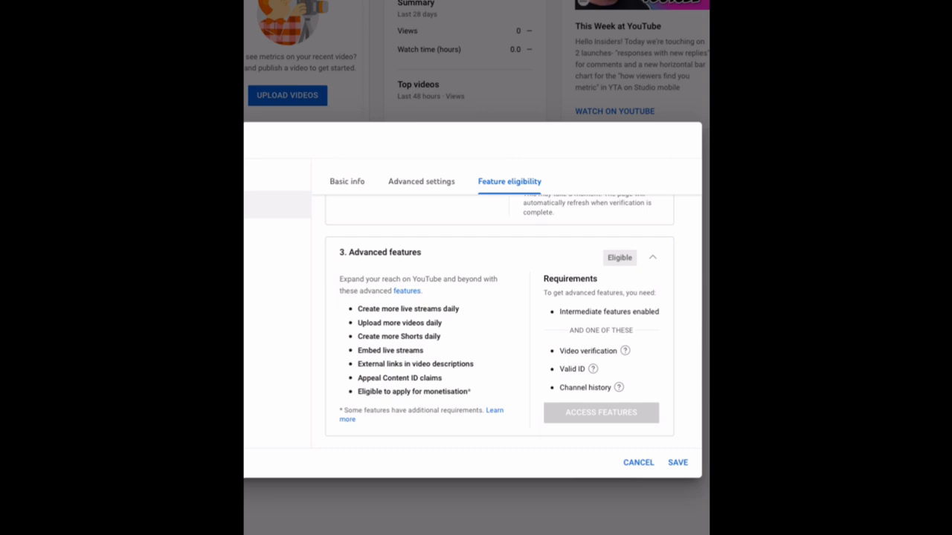
pyautogui.scroll(3)
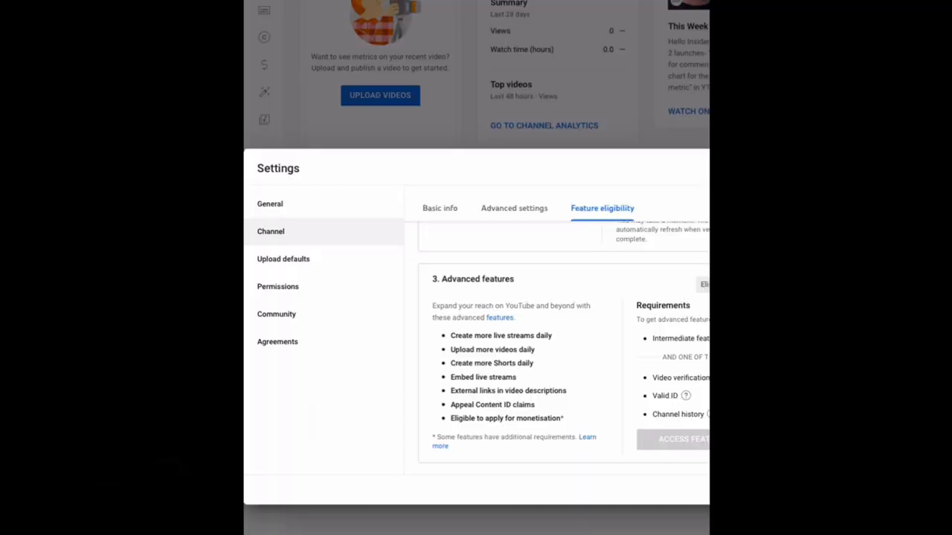
# Save advanced upload defaults with Education category and automatic chapters allowed.
pyautogui.click(283, 258)
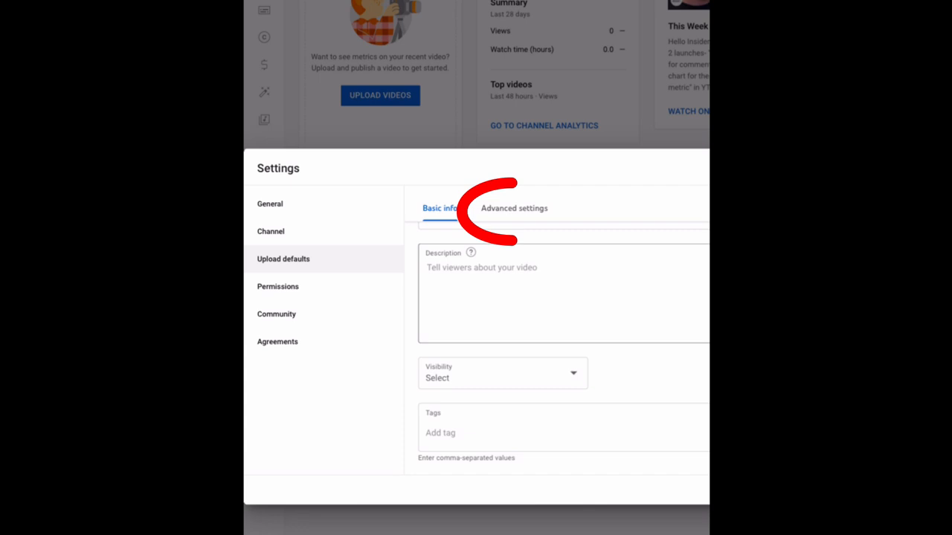
pyautogui.click(513, 208)
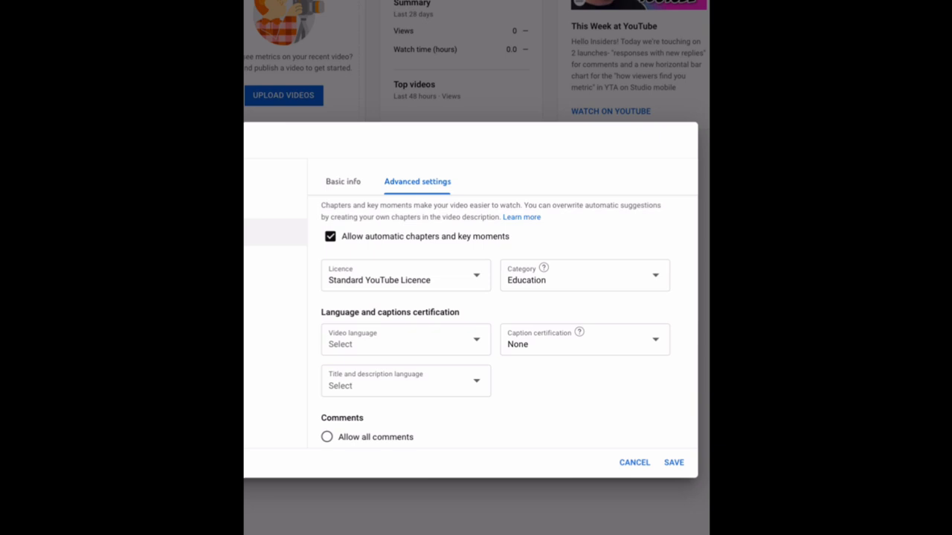
pyautogui.click(405, 339)
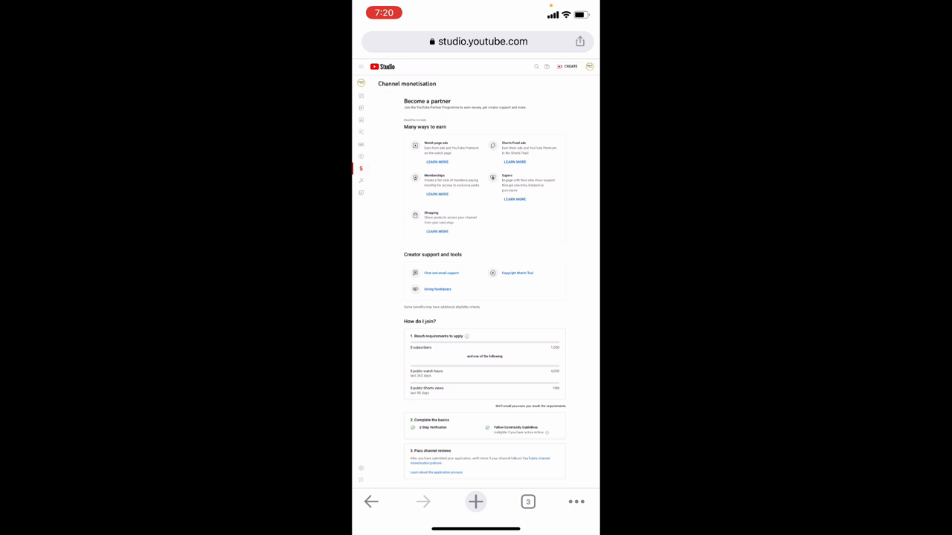
# Scroll through the YouTube Partner Programme requirements.
pyautogui.scroll(-3)
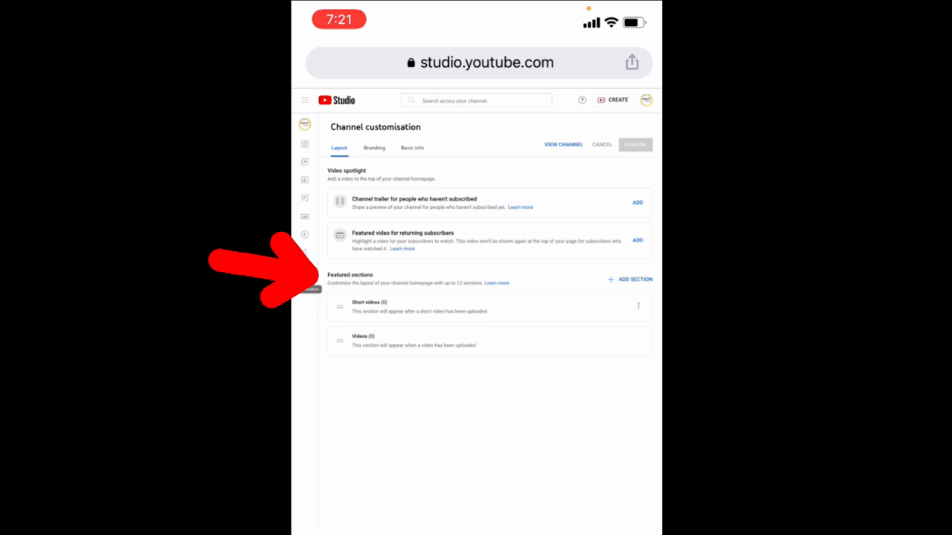
# Switch customisation to the Branding tab showing picture, banner and watermark.
pyautogui.click(374, 147)
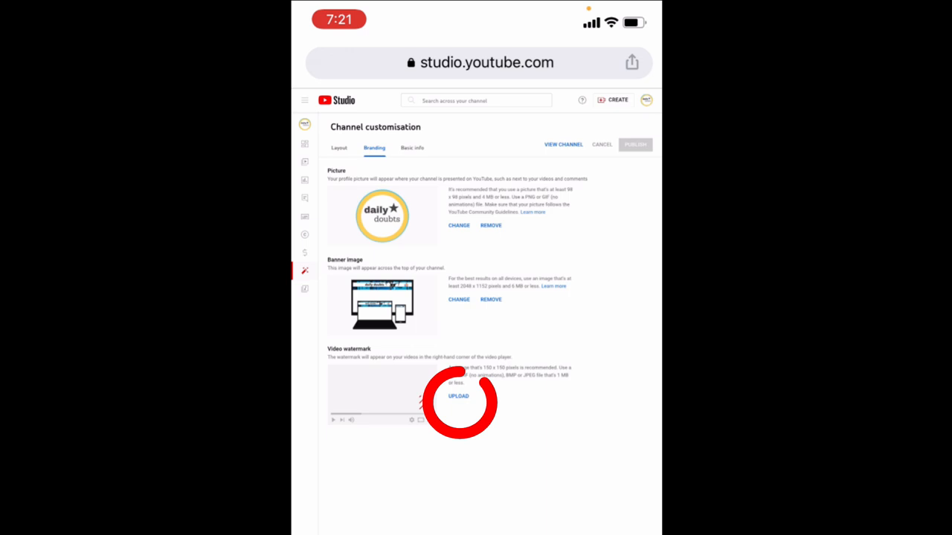
# Upload the Dd logo as the video watermark, then view Basic info.
pyautogui.click(458, 396)
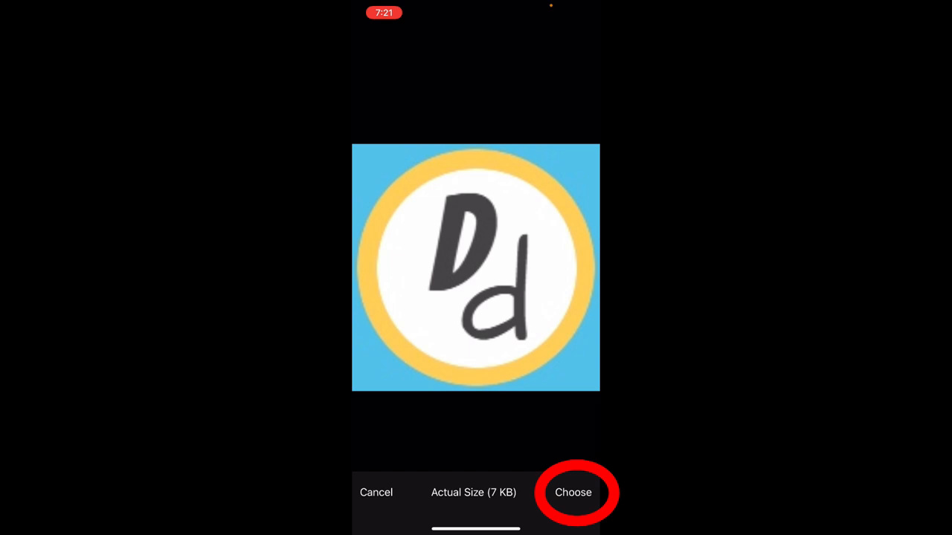
pyautogui.click(572, 492)
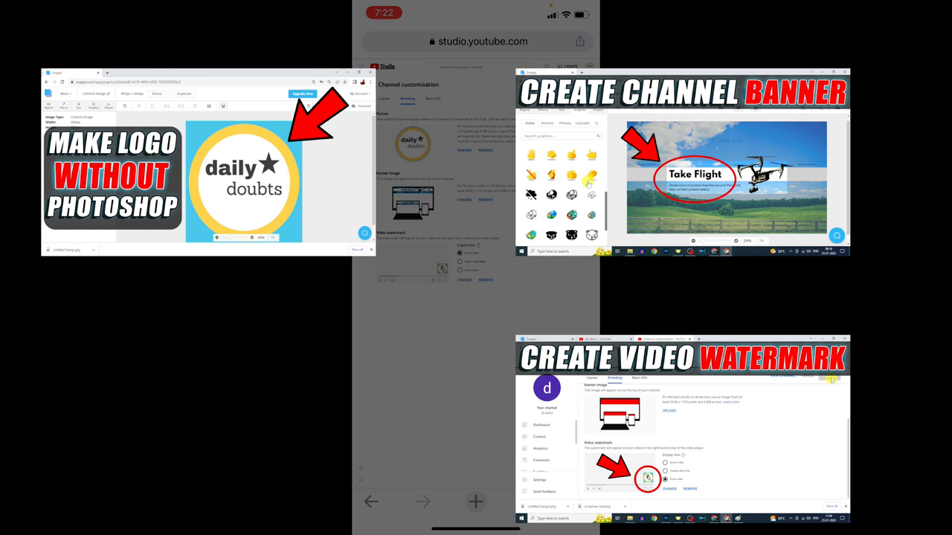
pyautogui.click(433, 138)
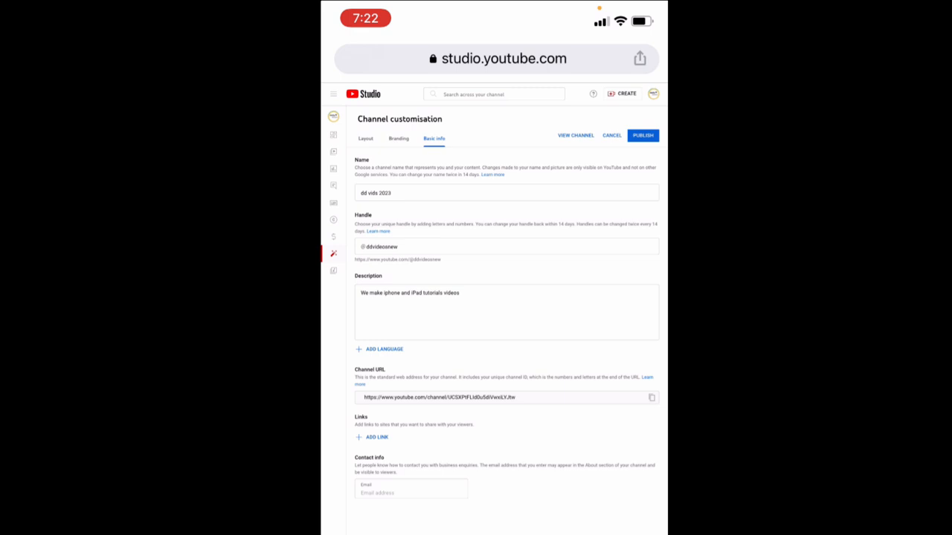
pyautogui.click(377, 437)
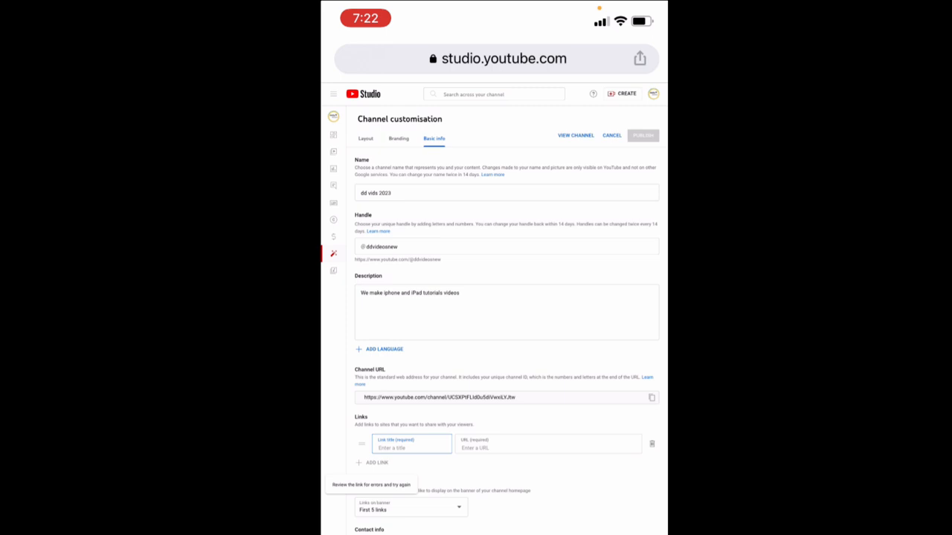
pyautogui.scroll(-3)
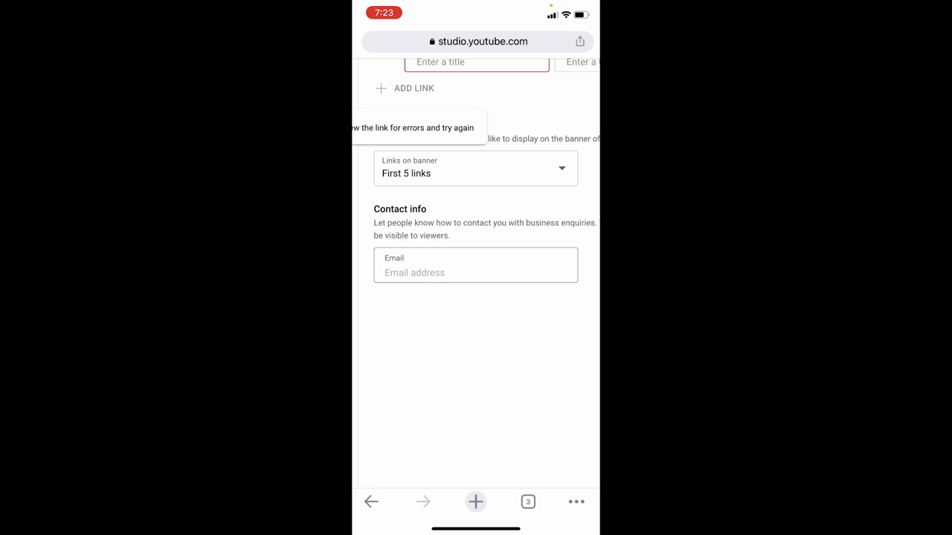
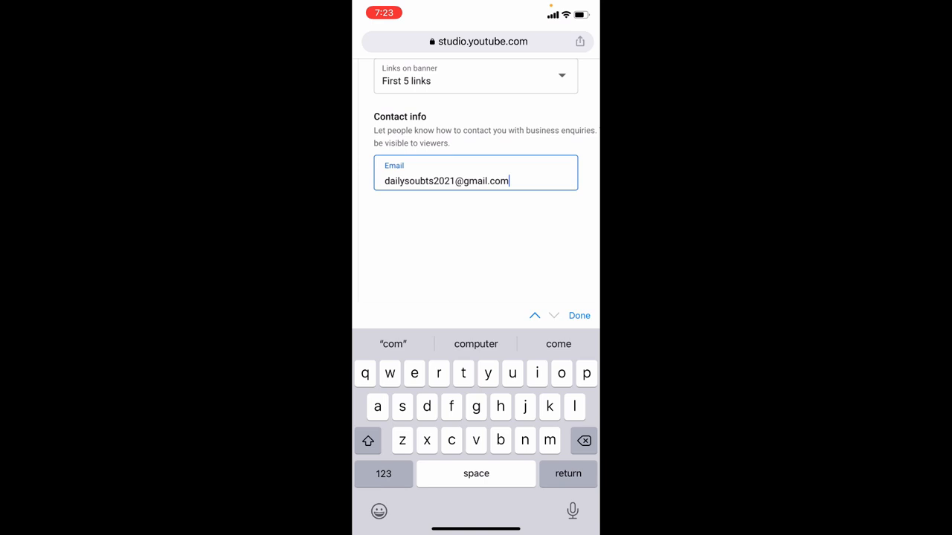
pyautogui.click(579, 315)
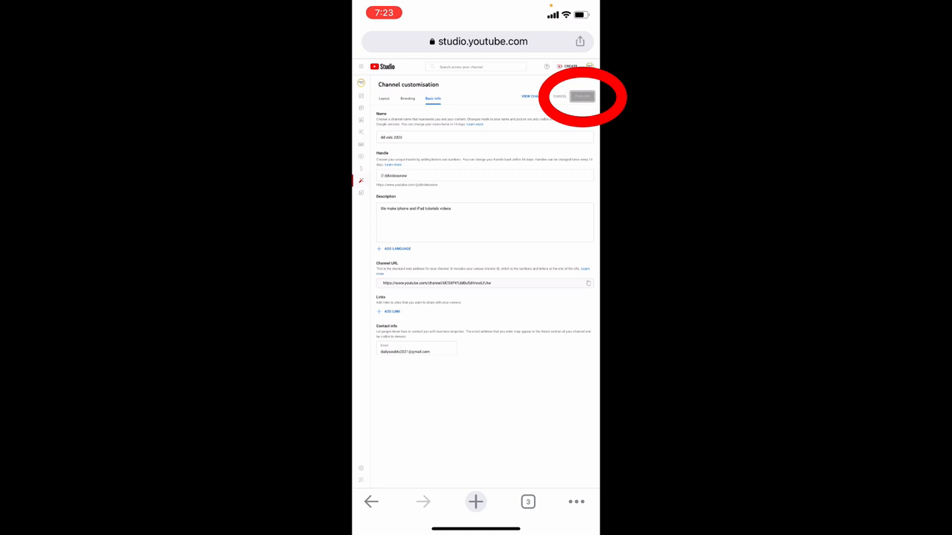
# Publish the channel edits and view the live channel page.
pyautogui.click(582, 96)
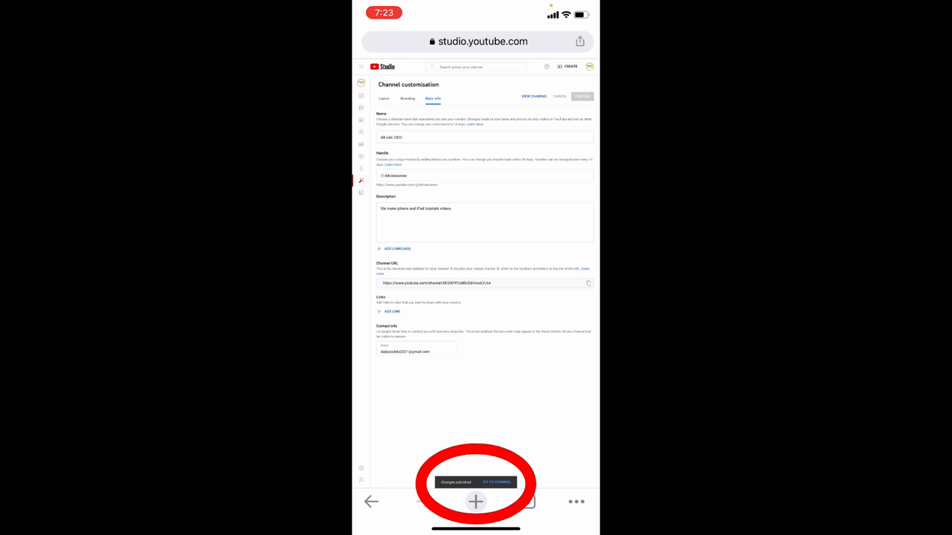
pyautogui.click(496, 482)
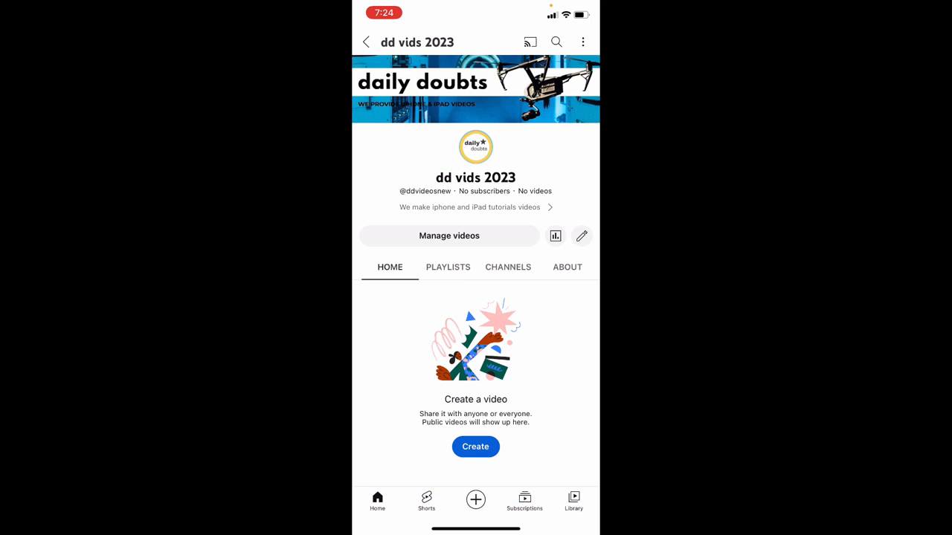